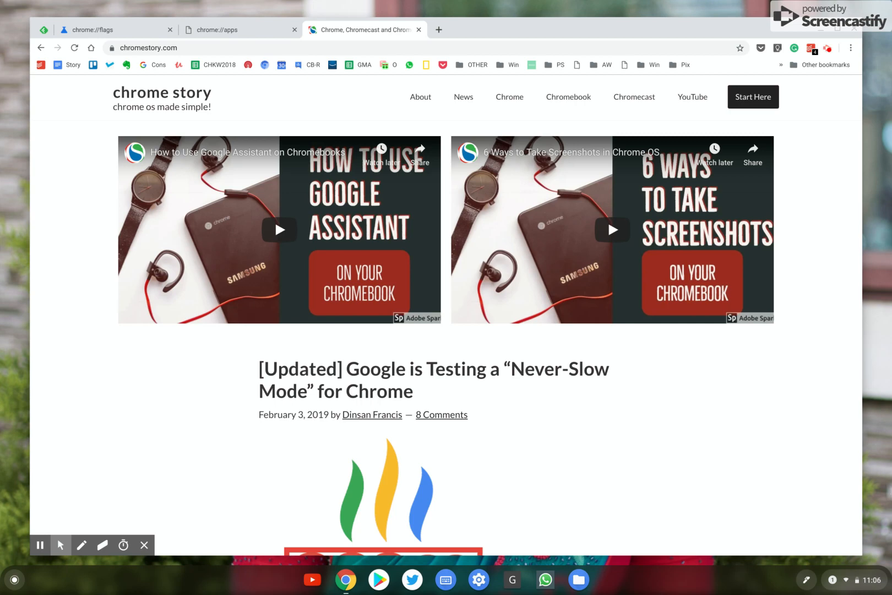
mouse_move(641, 400)
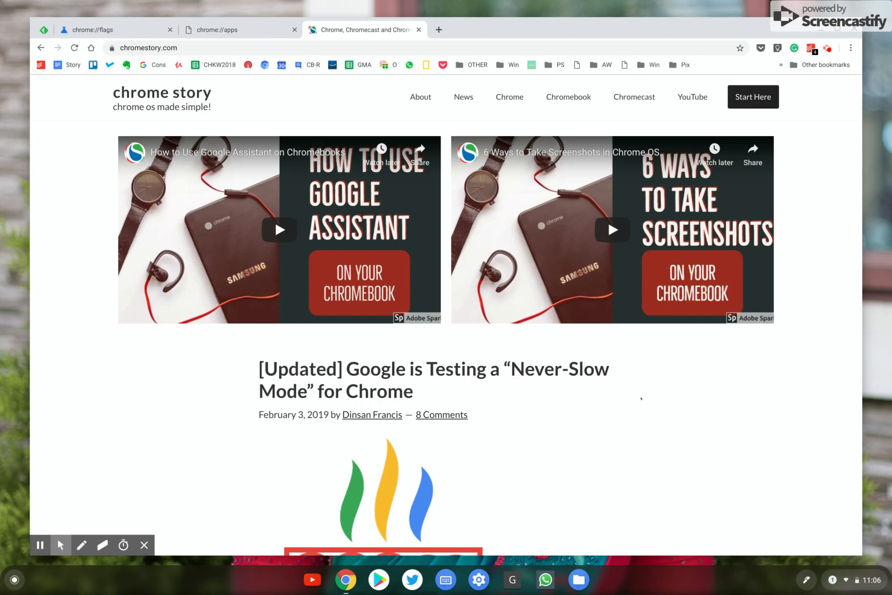
mouse_move(246, 131)
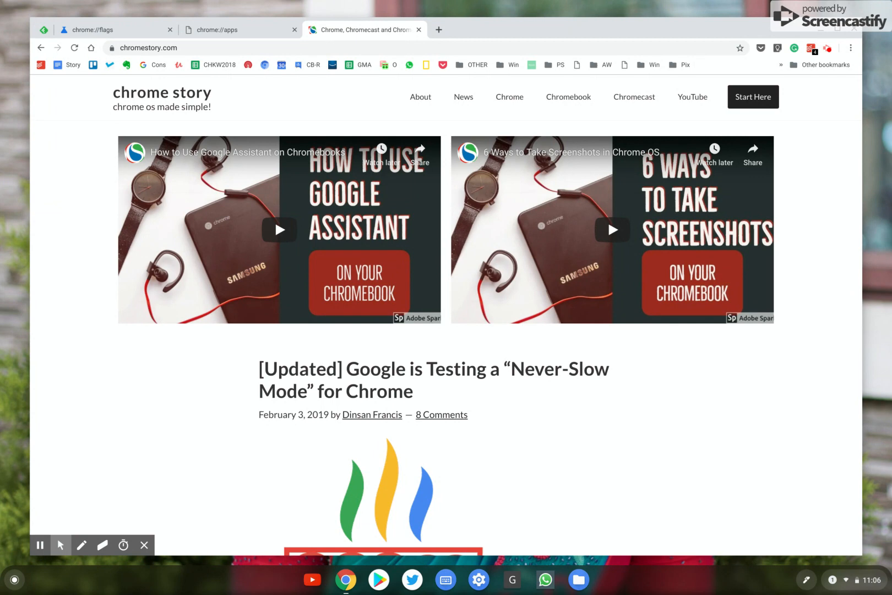
mouse_move(178, 40)
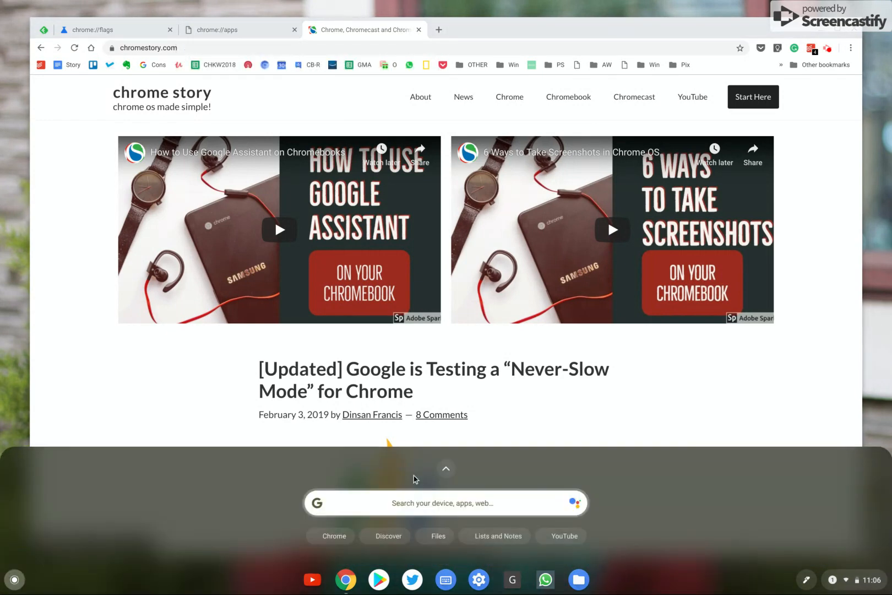
Step: Expand the launcher to the full grid of installed apps, then dismiss it back to the browser
left_click(446, 469)
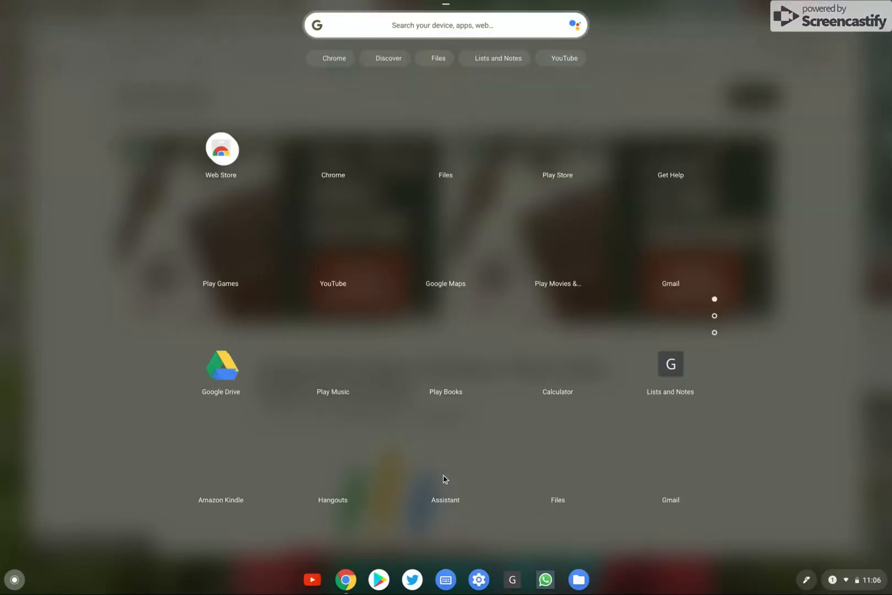
mouse_move(434, 249)
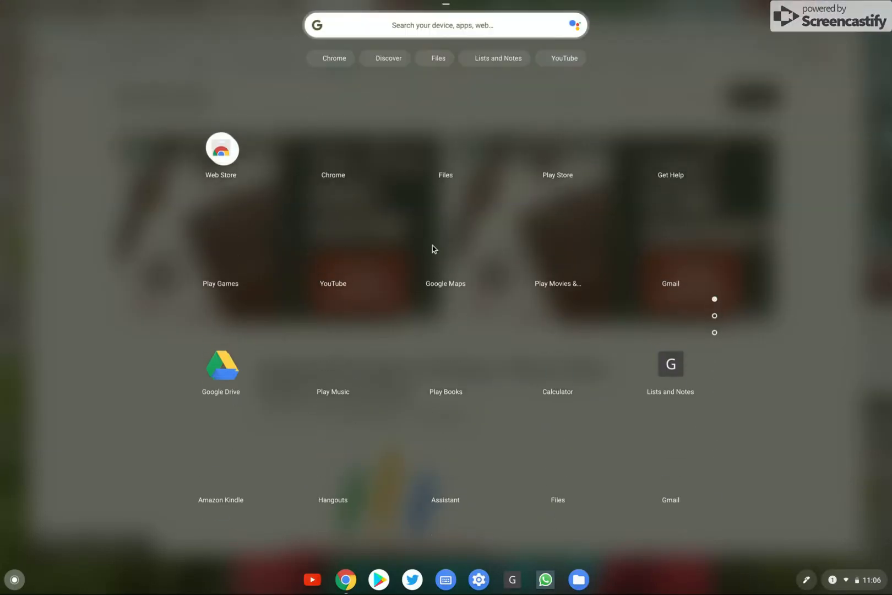
left_click(345, 579)
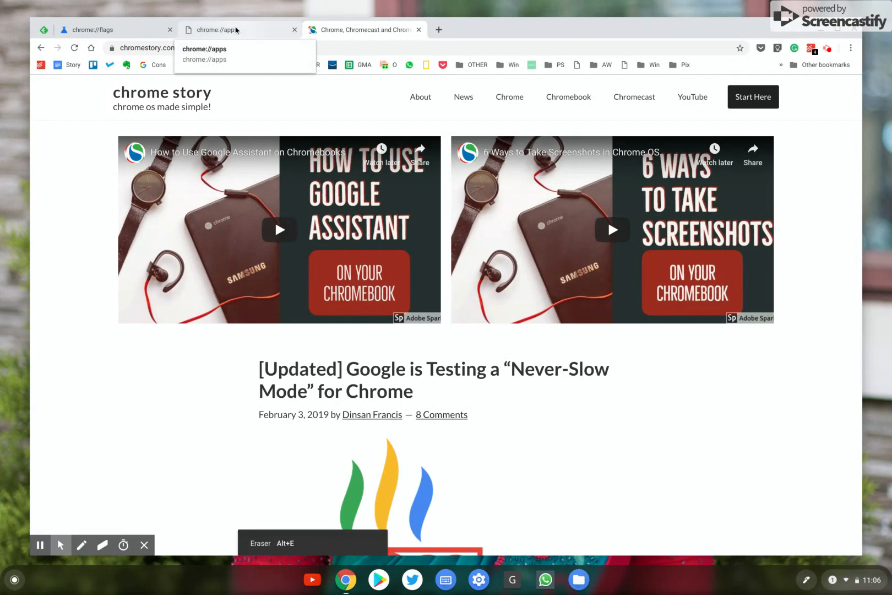
Step: View the Google Keep Chrome Extension's details on chrome://extensions, then return to the extensions list
left_click(438, 29)
type("chrome://extensions")
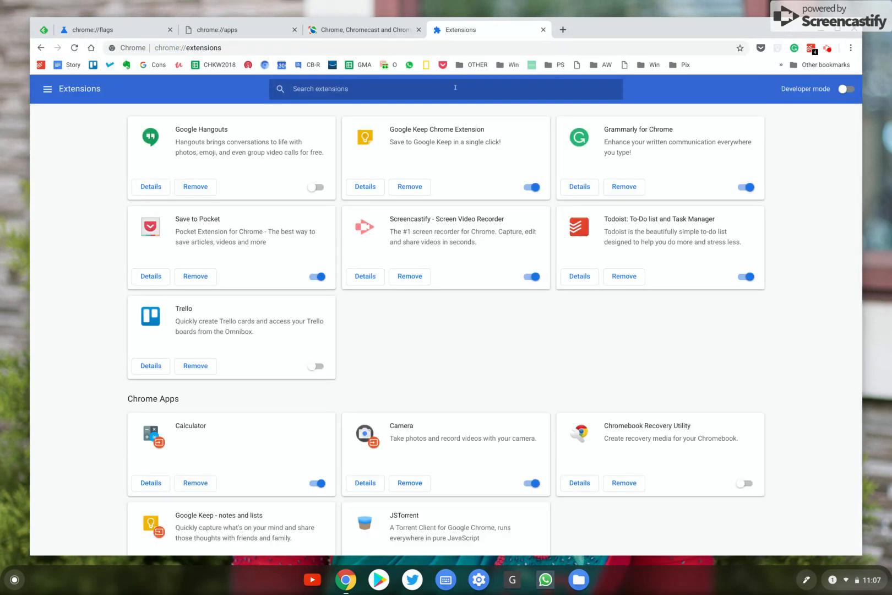
left_click(365, 186)
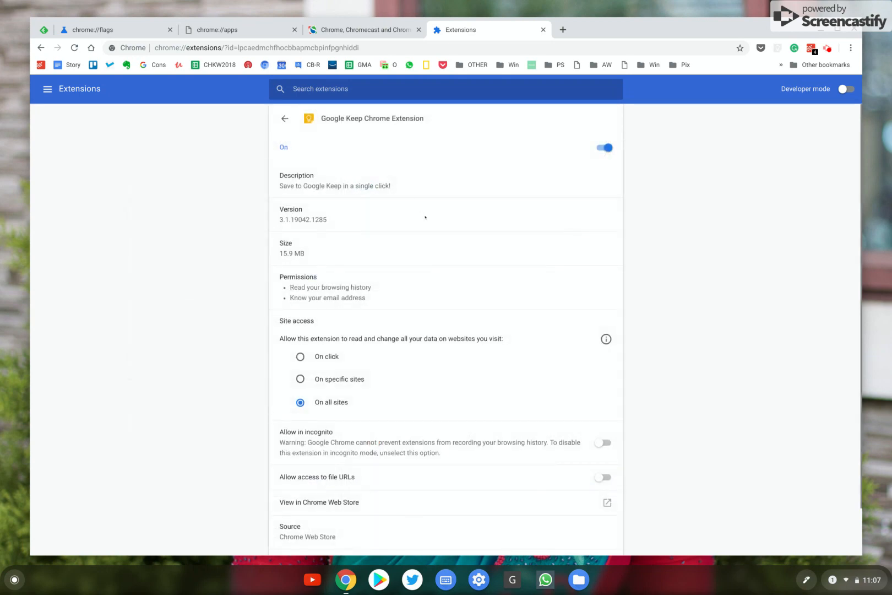
scroll("down", 3)
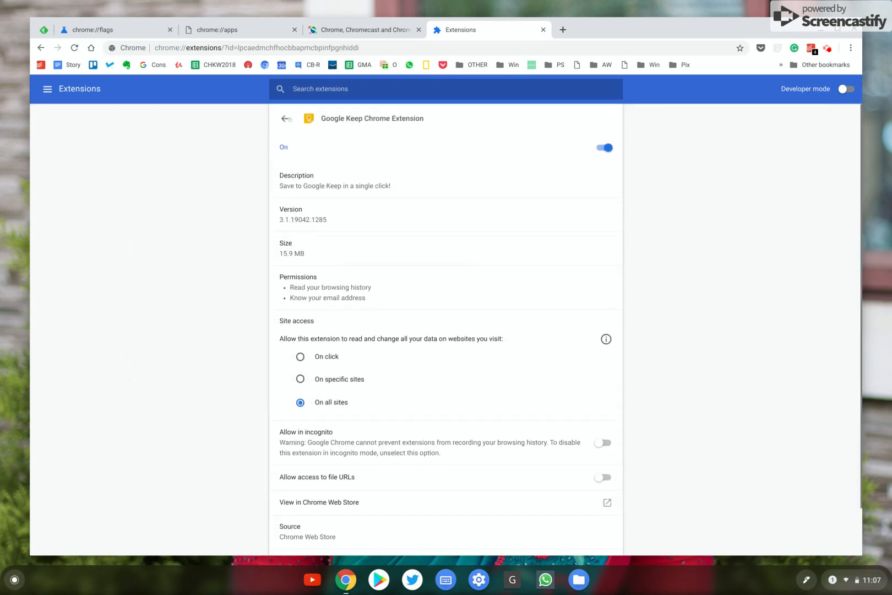
left_click(287, 118)
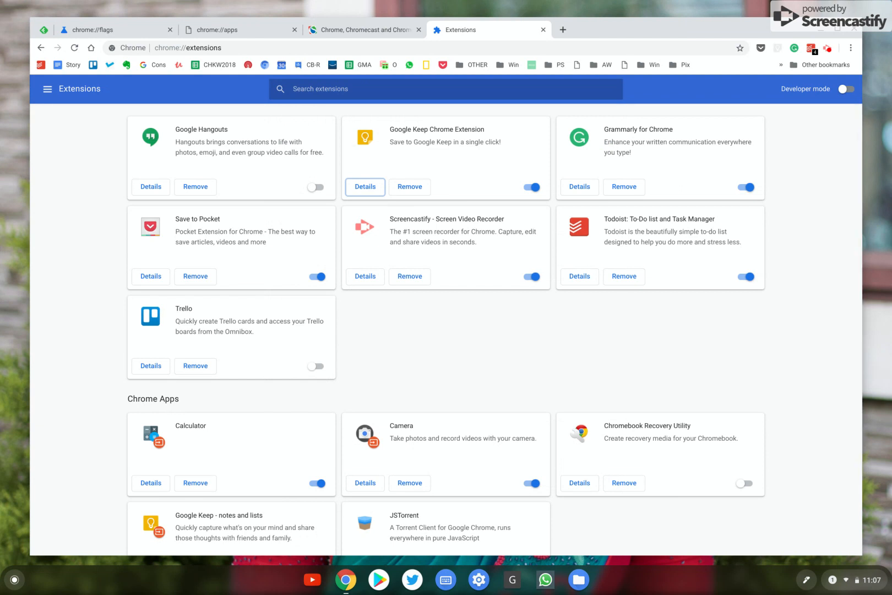
mouse_move(141, 70)
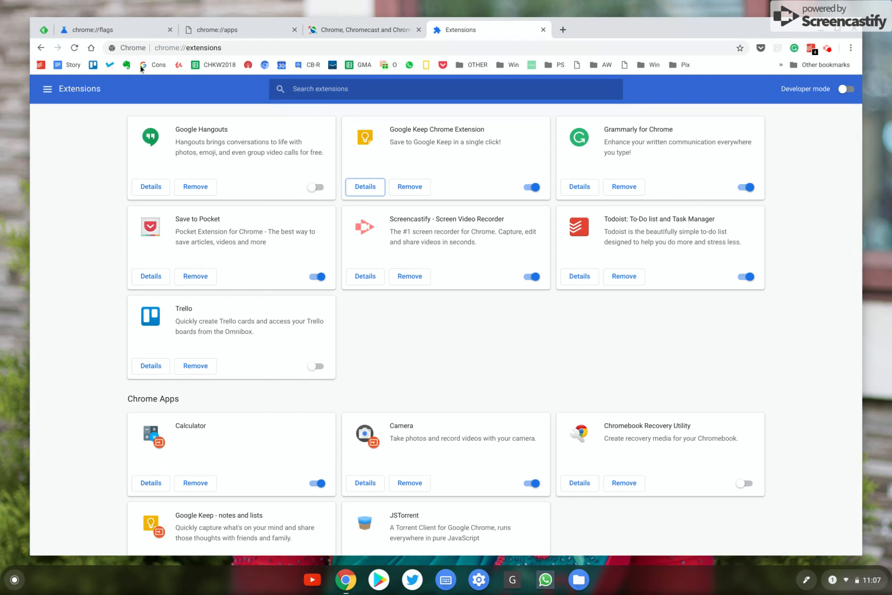
Step: Switch to the chrome://flags tab showing the #app-management flag set to Enabled
left_click(111, 30)
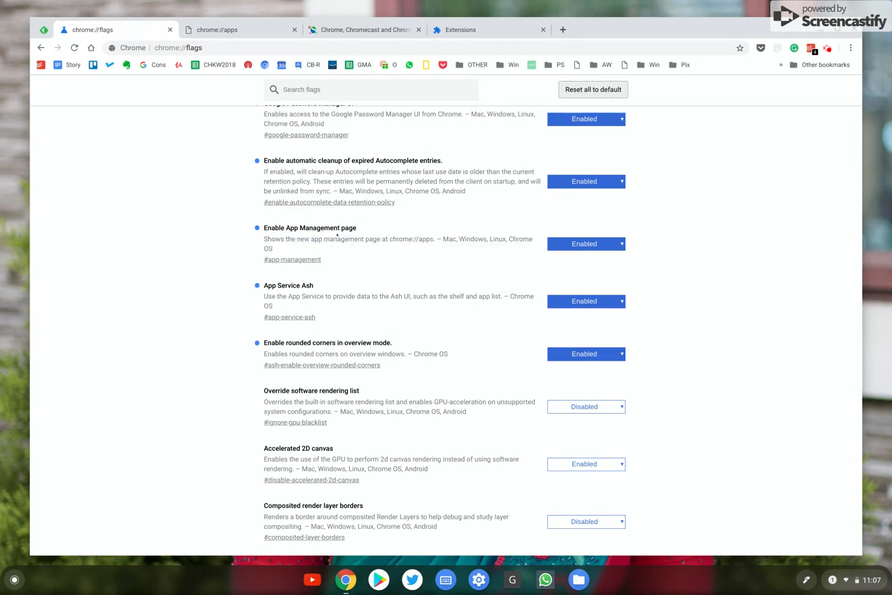
mouse_move(337, 235)
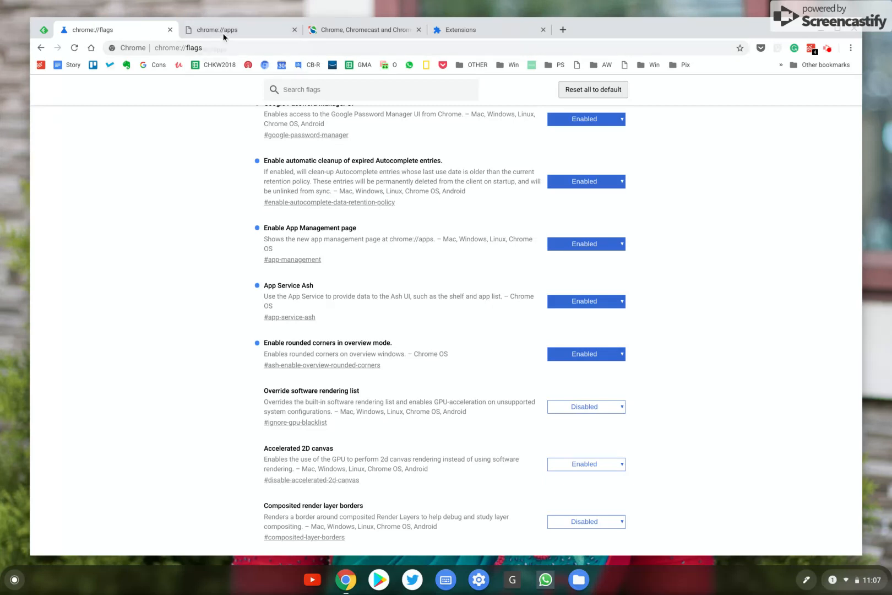
Step: Show all 54 more apps on chrome://apps and scroll through the full list
left_click(216, 30)
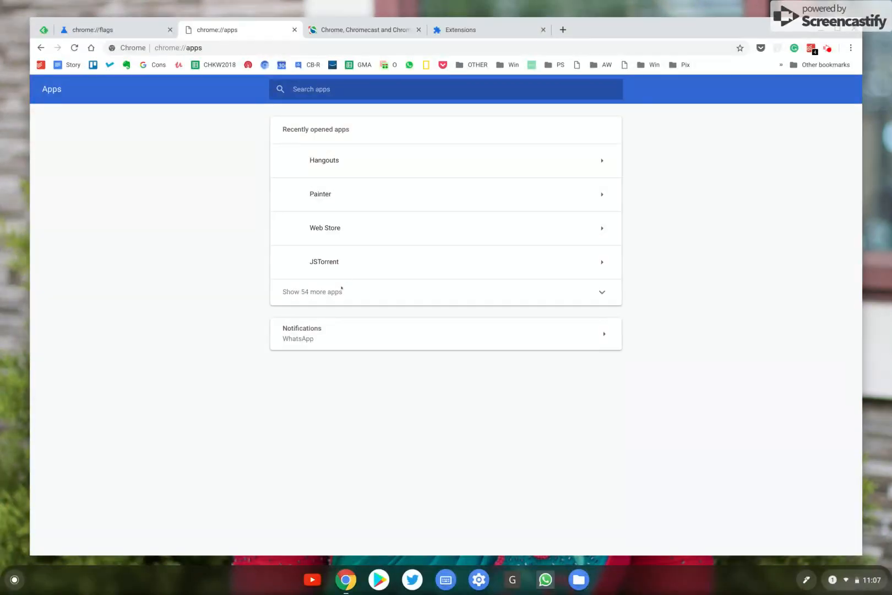
left_click(313, 292)
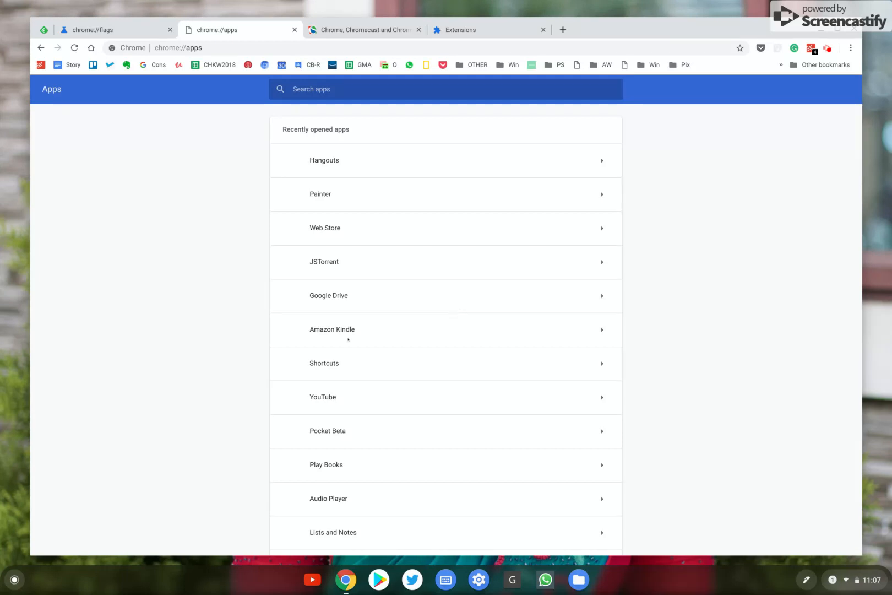
mouse_move(391, 392)
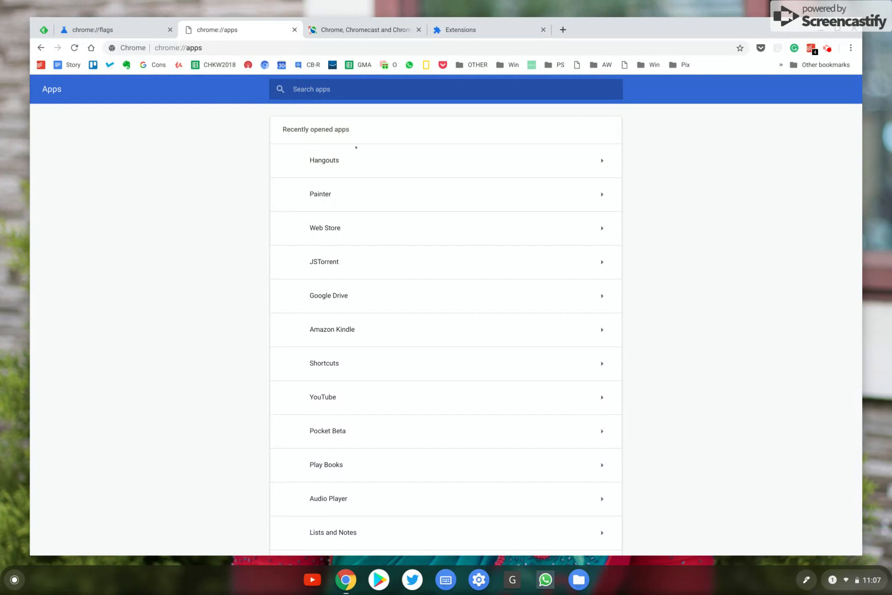
mouse_move(324, 236)
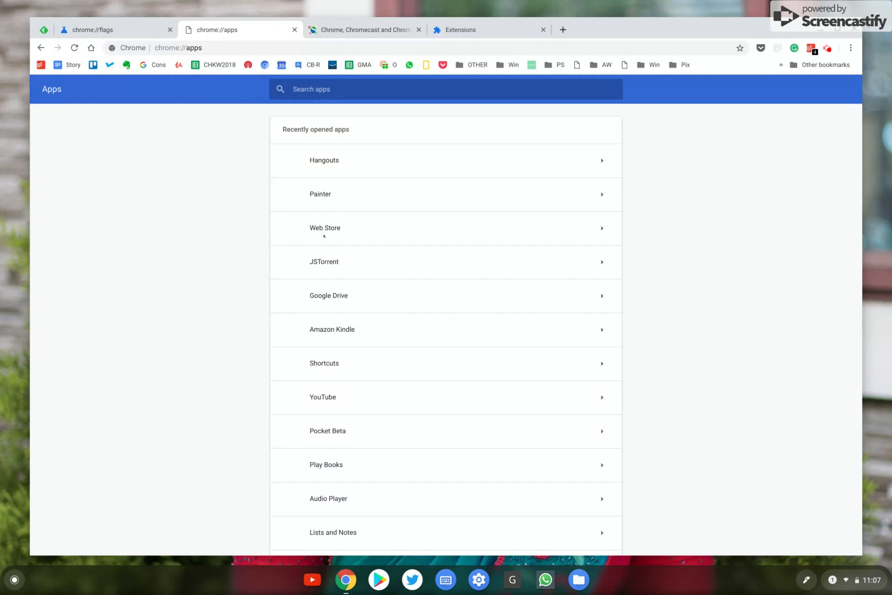
scroll("down", 3)
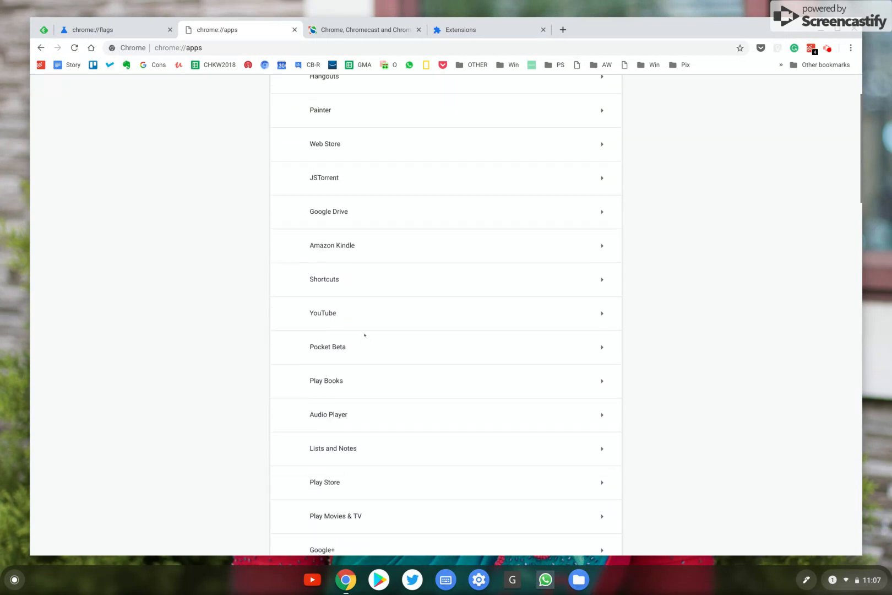
scroll("down", 3)
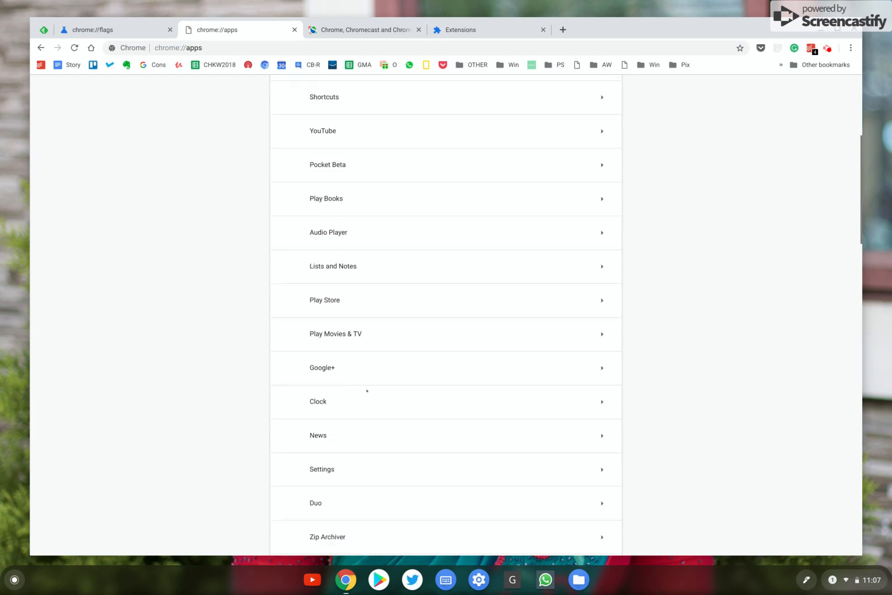
scroll("down", 3)
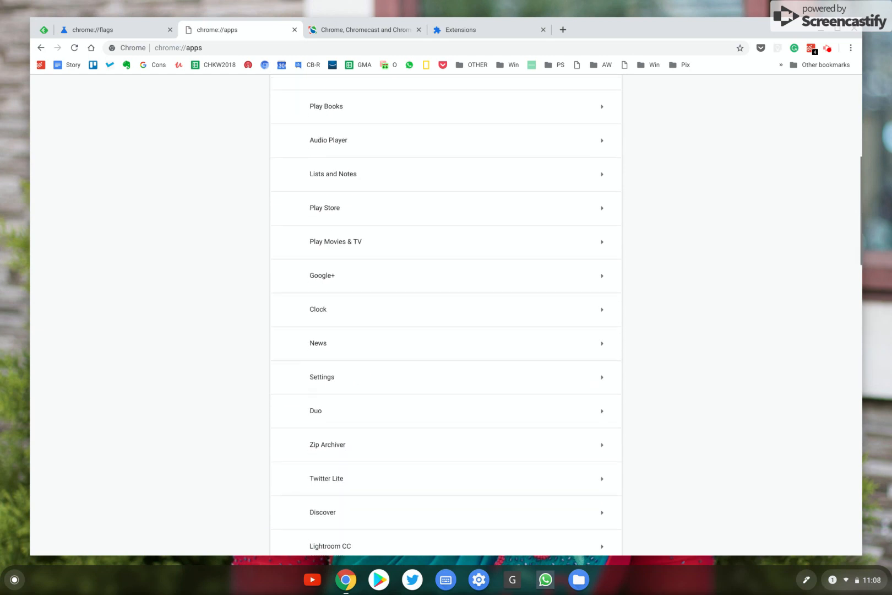
scroll("down", 3)
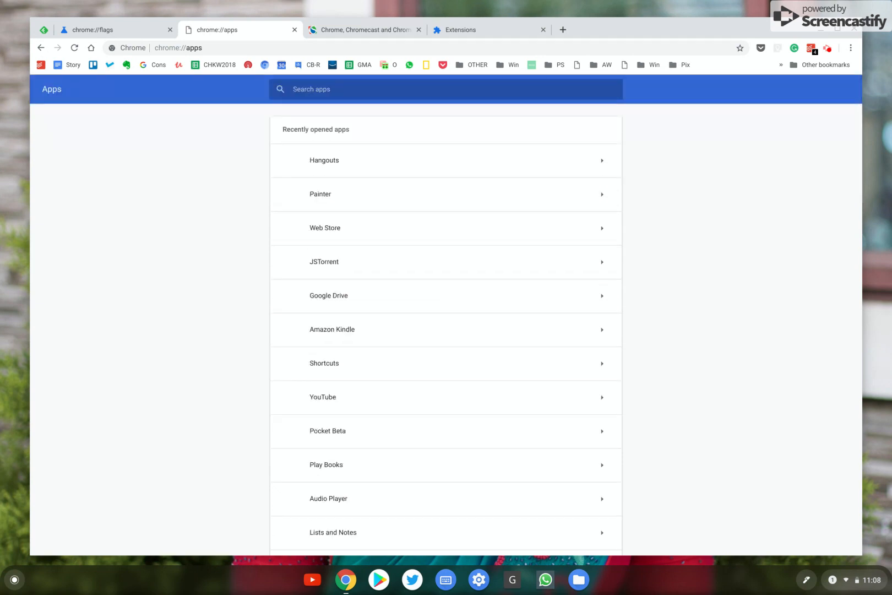
Step: Open JSTorrent's detail page listing its permissions, uninstall and pin-to-shelf options
left_click(324, 261)
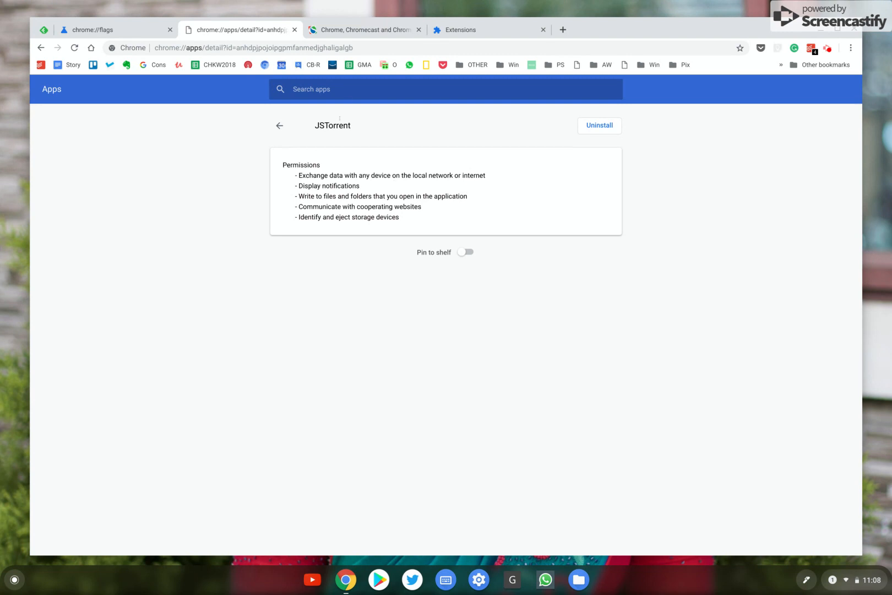
double_click(333, 125)
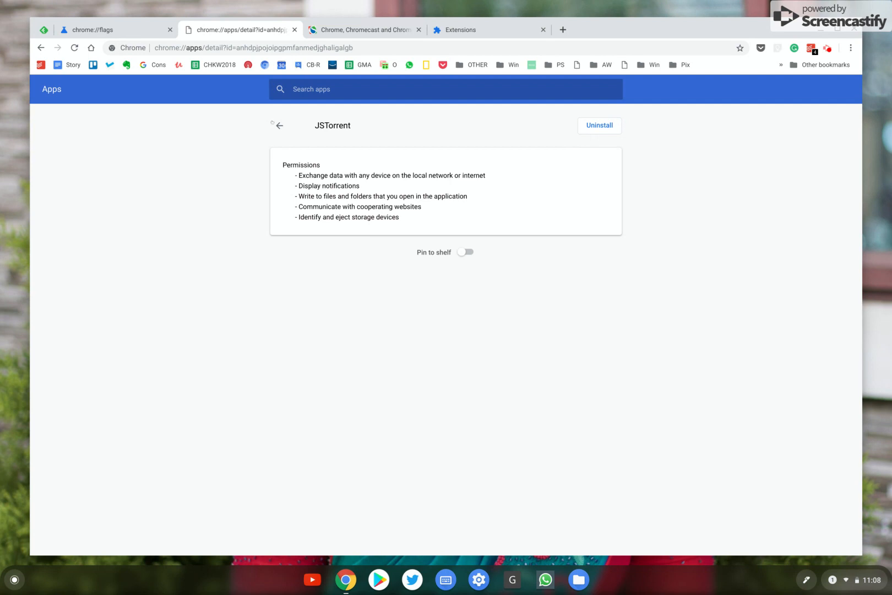
Step: Return to the apps list, open another app's blank detail page, and show the system status panel
left_click(279, 125)
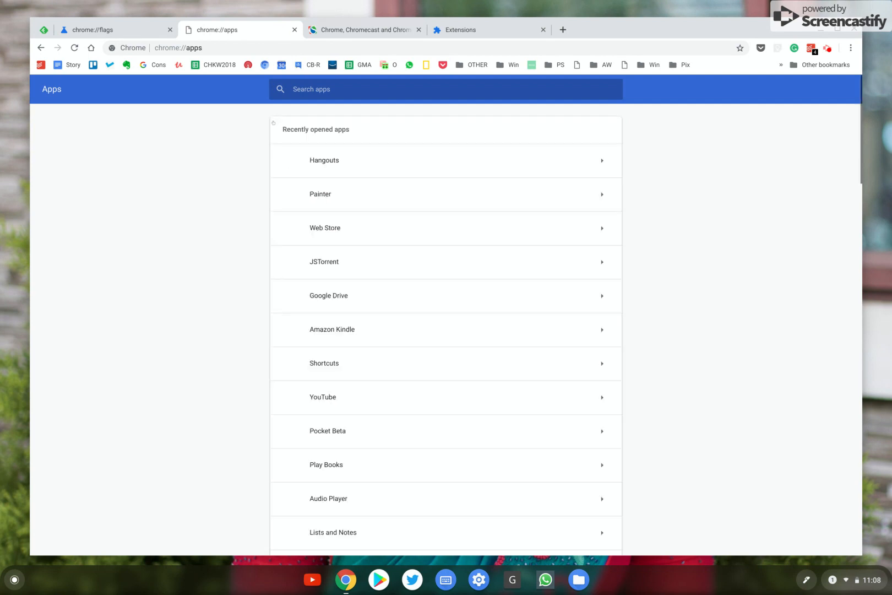
scroll("down", 3)
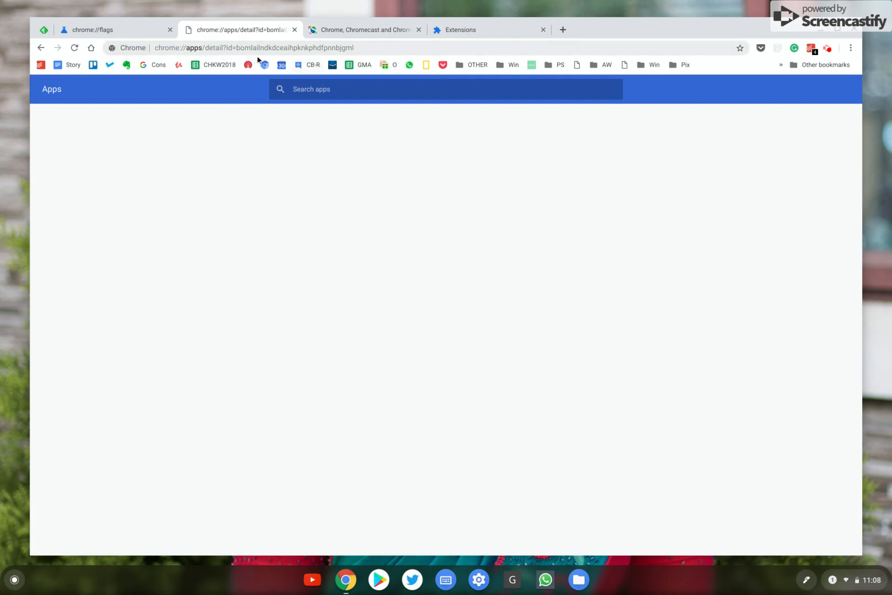
mouse_move(293, 145)
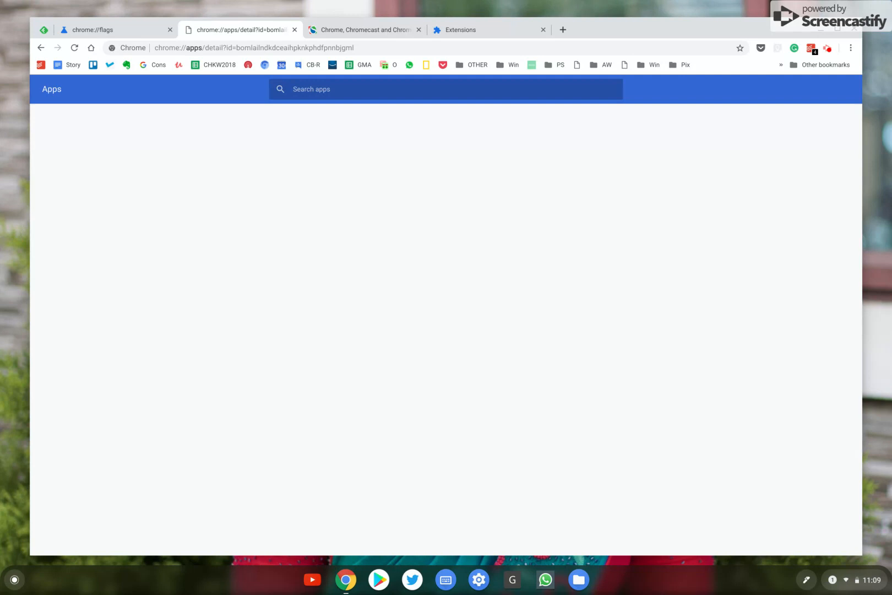
mouse_move(296, 167)
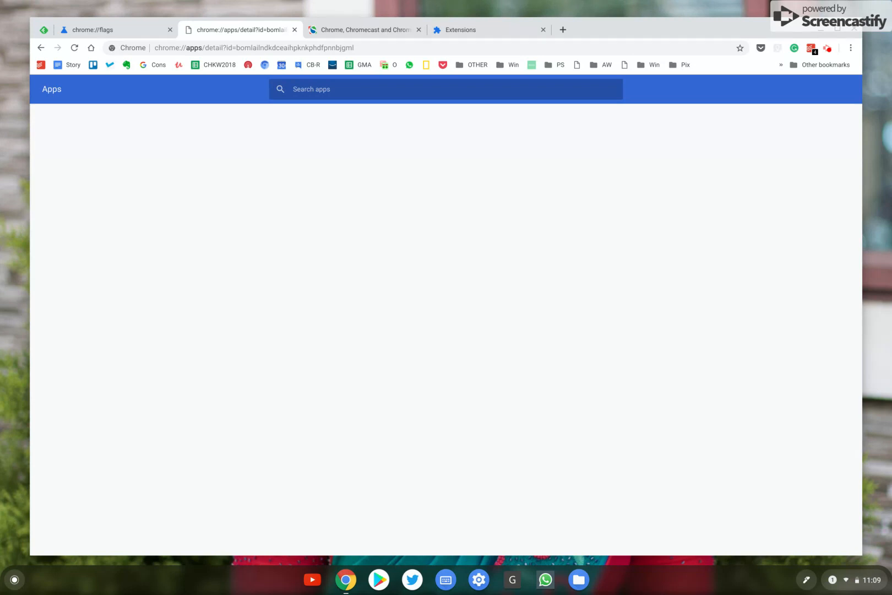
mouse_move(848, 582)
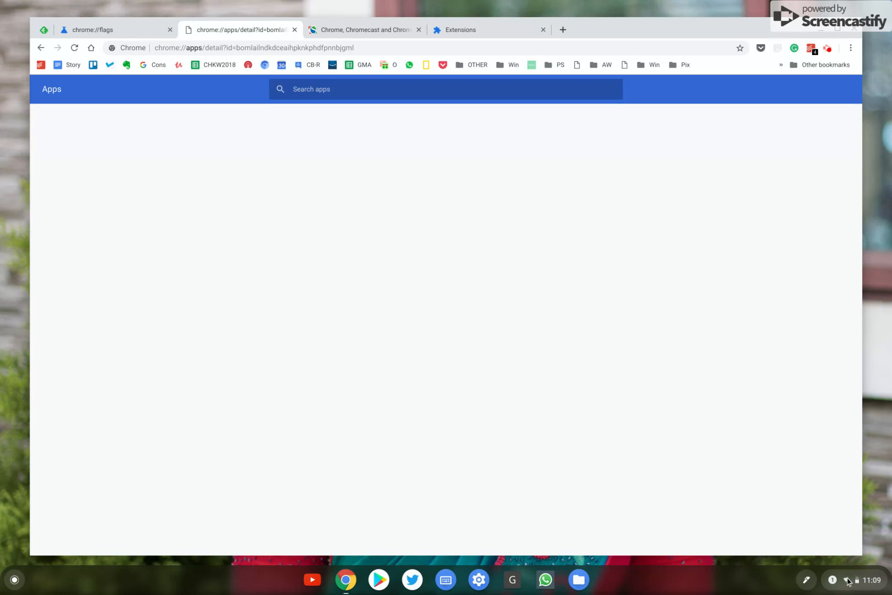
left_click(846, 580)
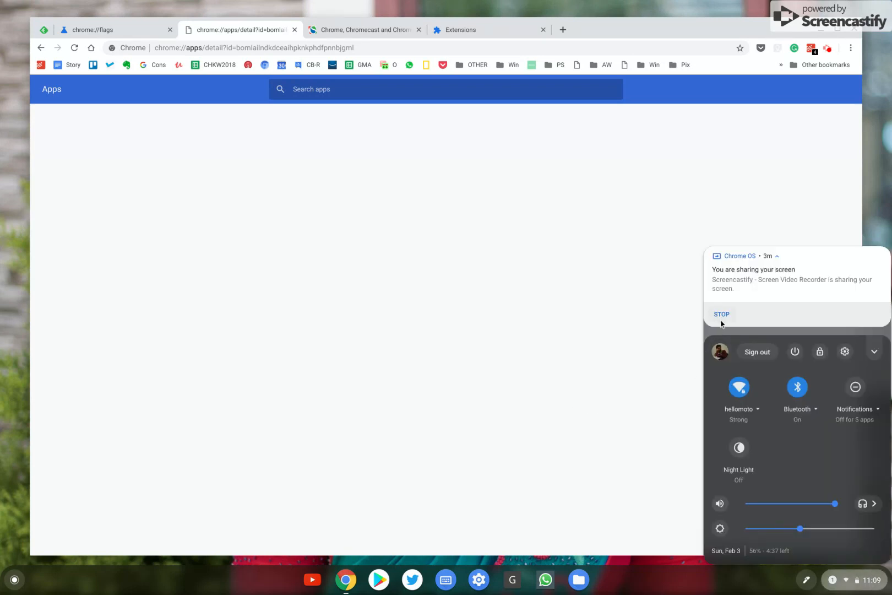